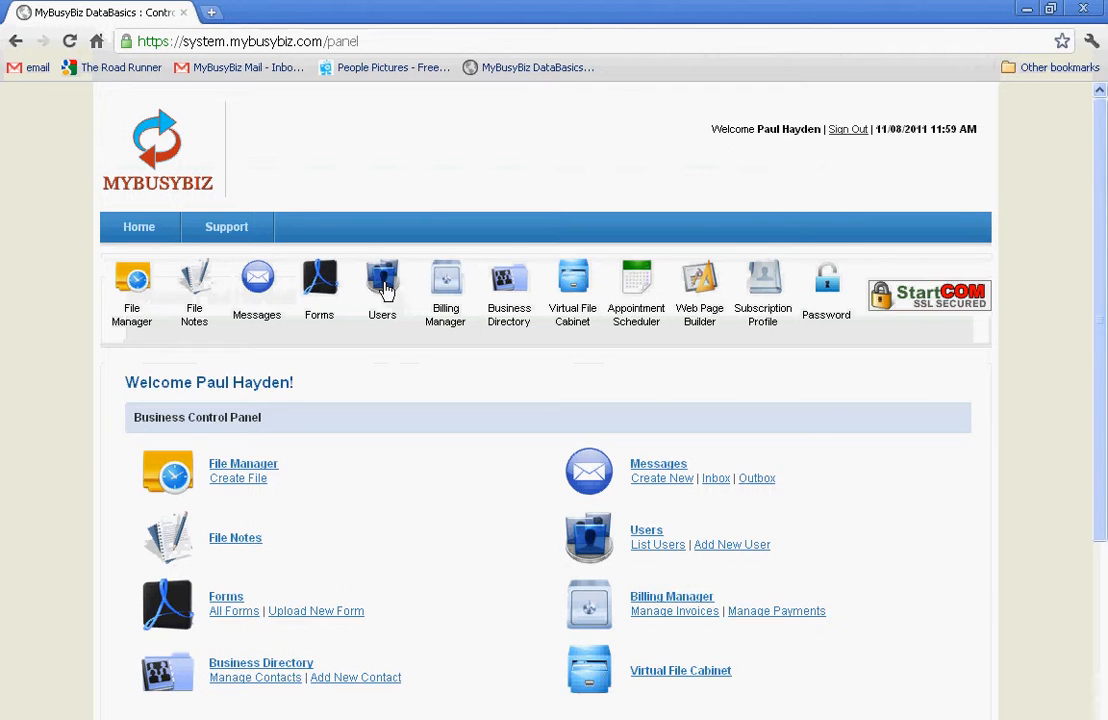
Step: Show the Manage Users list with four users, last-login dates and edit/disable/delete actions
click(382, 280)
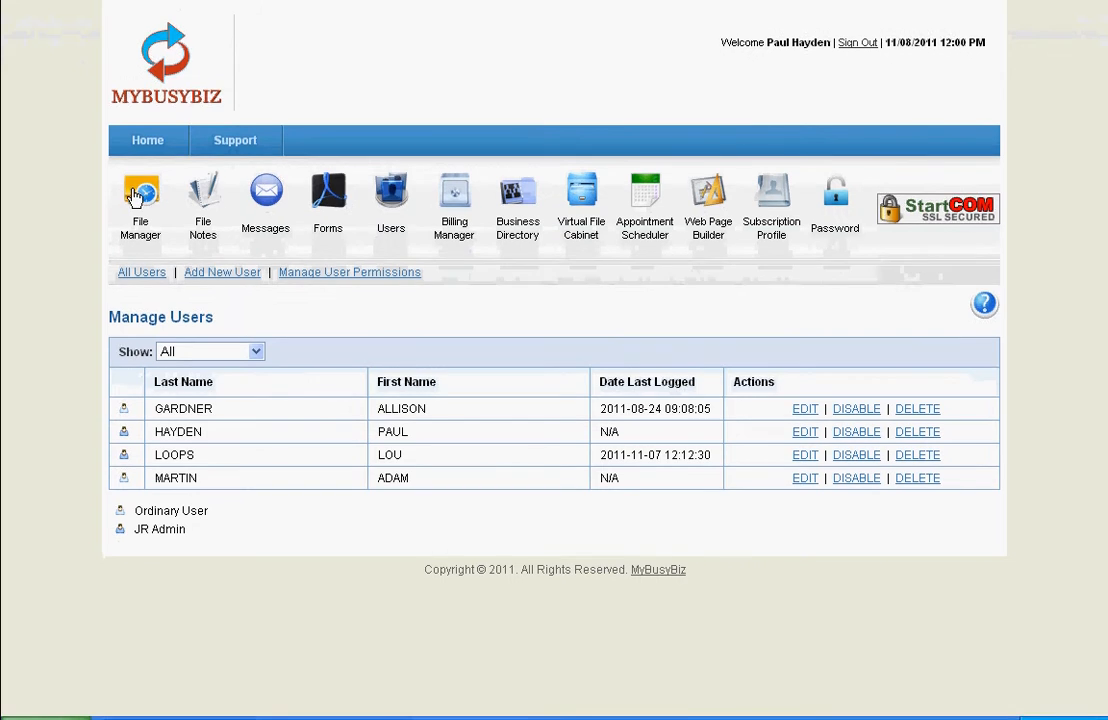
Step: Browse Files, Inbox and Billing Manager, ending on the Business Directory showing Bob's Custom Framing
click(140, 196)
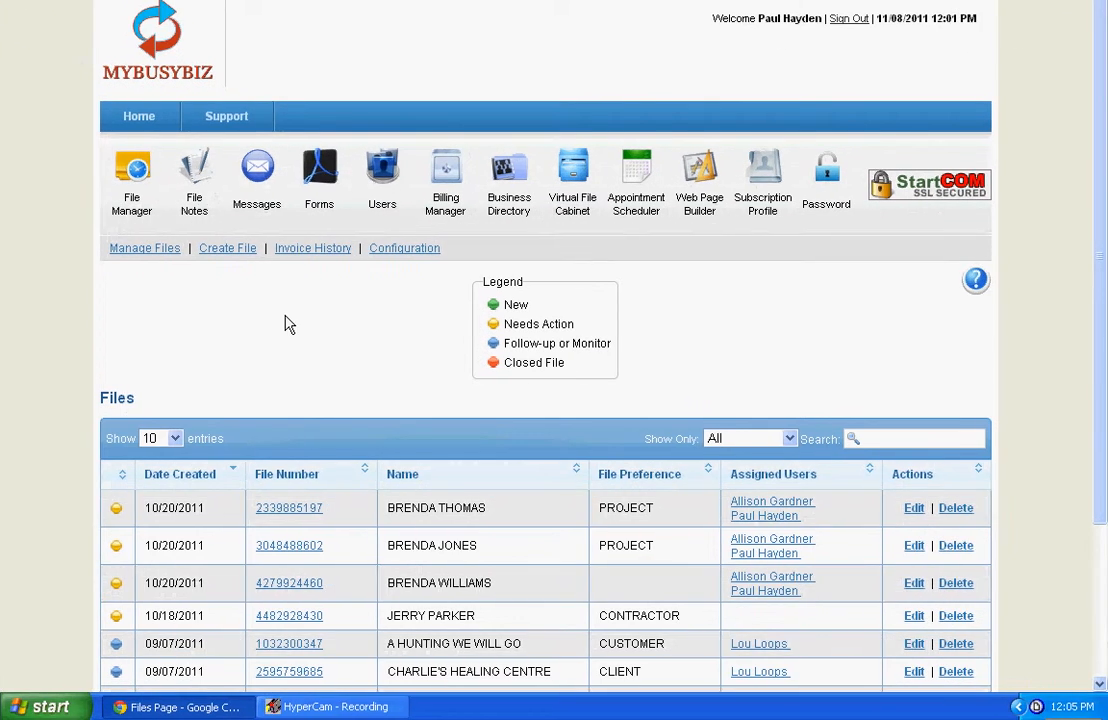
click(256, 168)
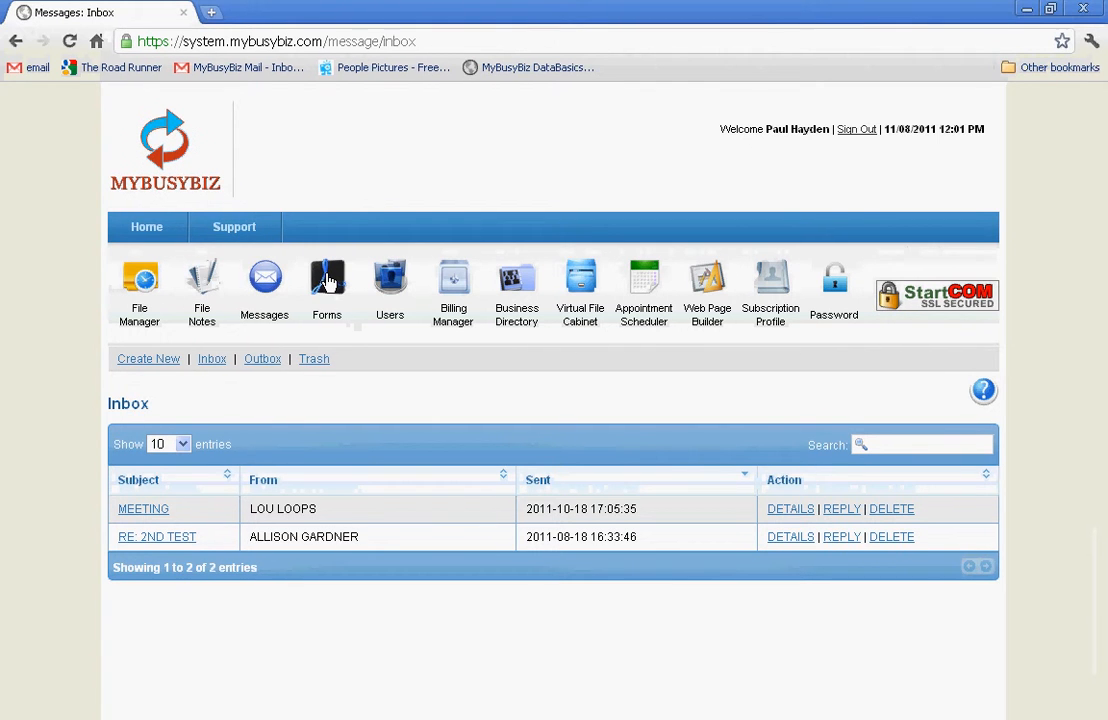
click(452, 284)
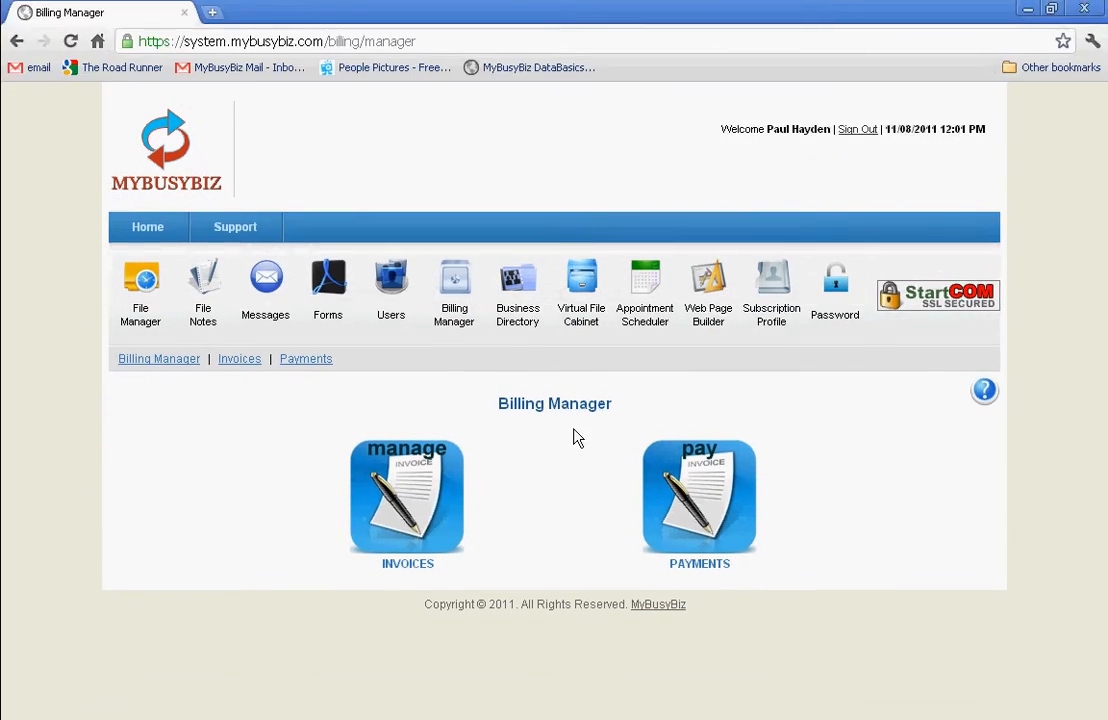
click(516, 284)
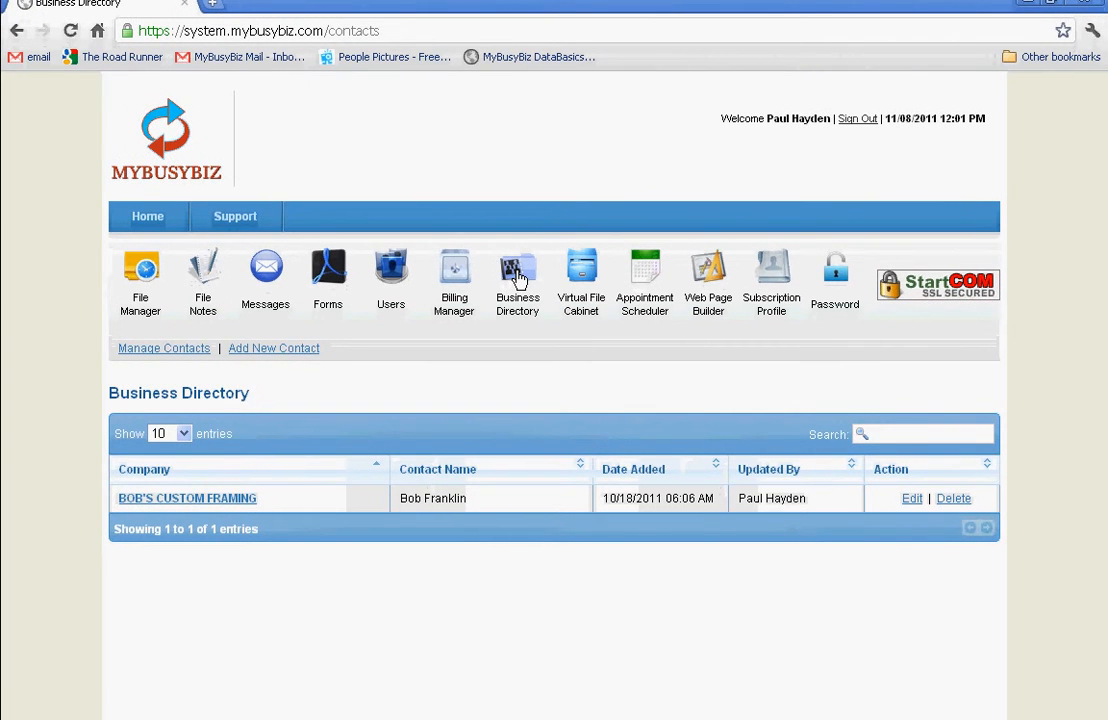
Step: Visit the Virtual File Cabinet, then move on to the Appointment Scheduler module
click(580, 276)
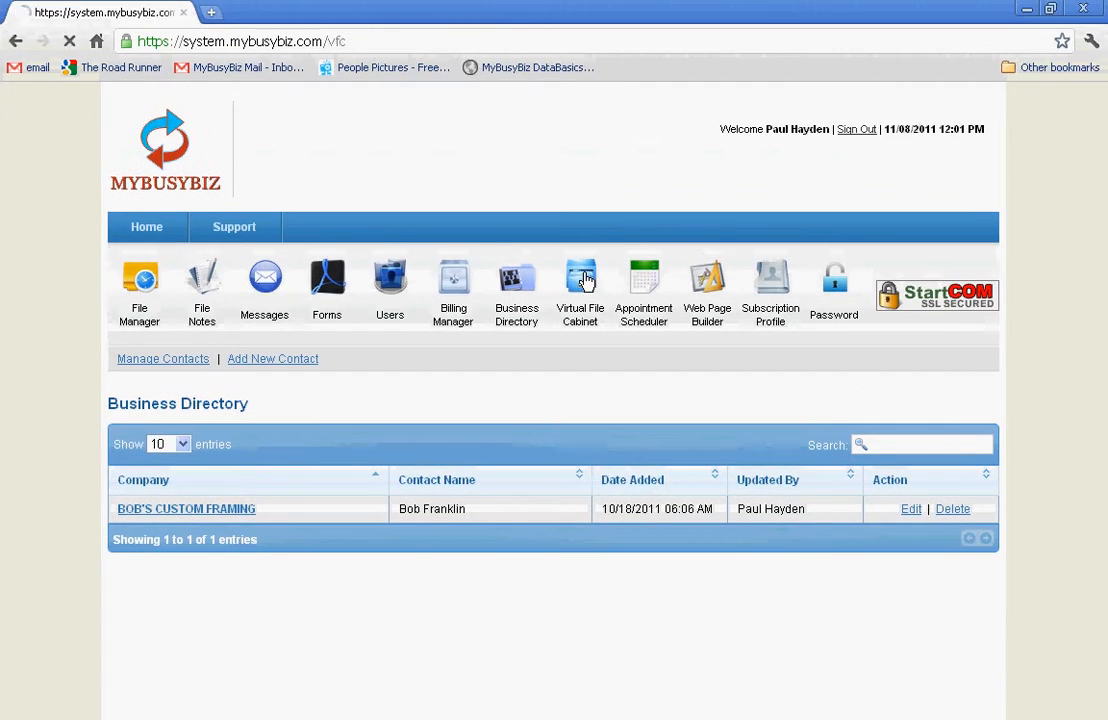
click(580, 284)
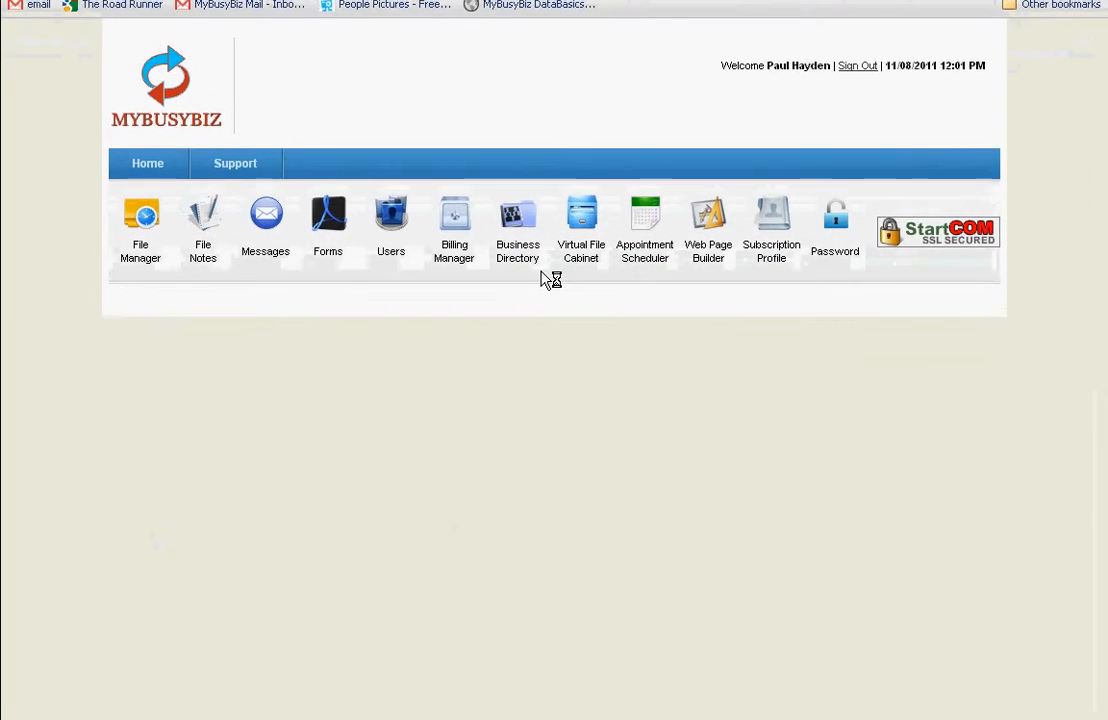
click(644, 230)
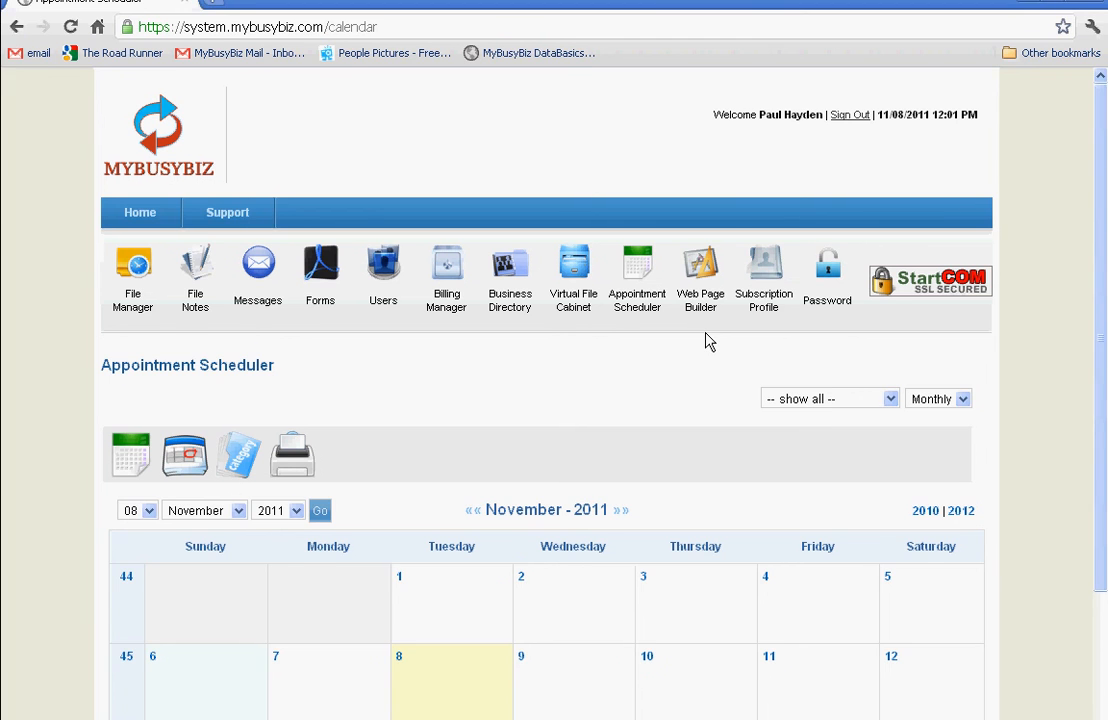
Step: Scroll down to view the November 2011 monthly calendar grid
scroll(down, 3)
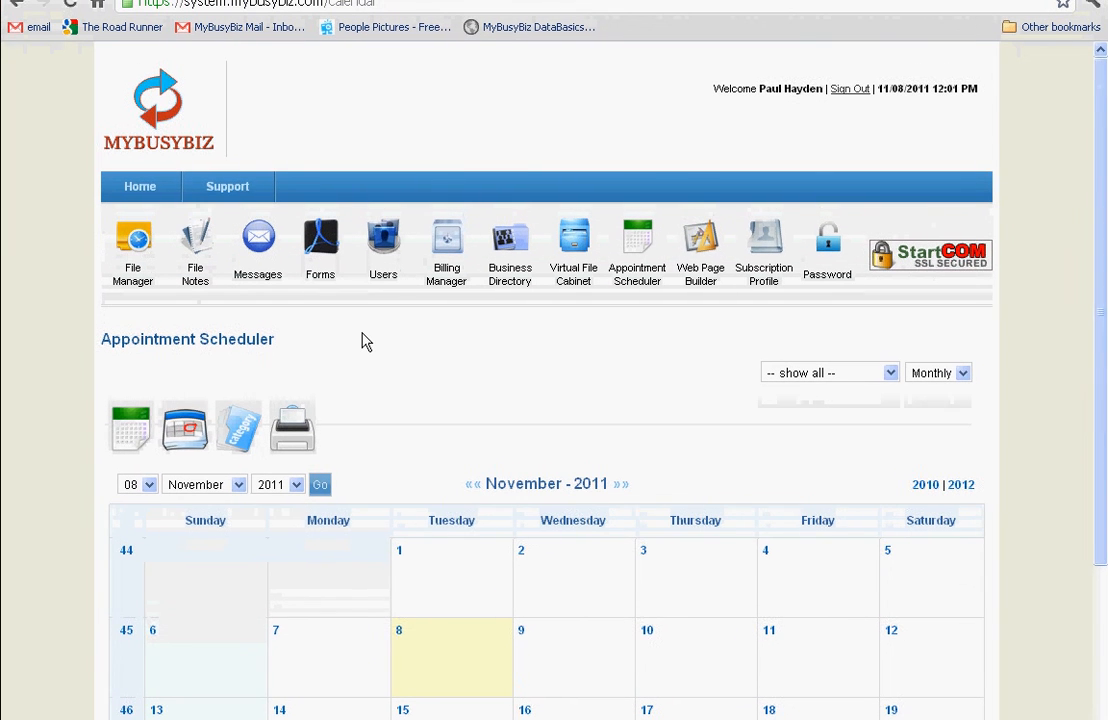